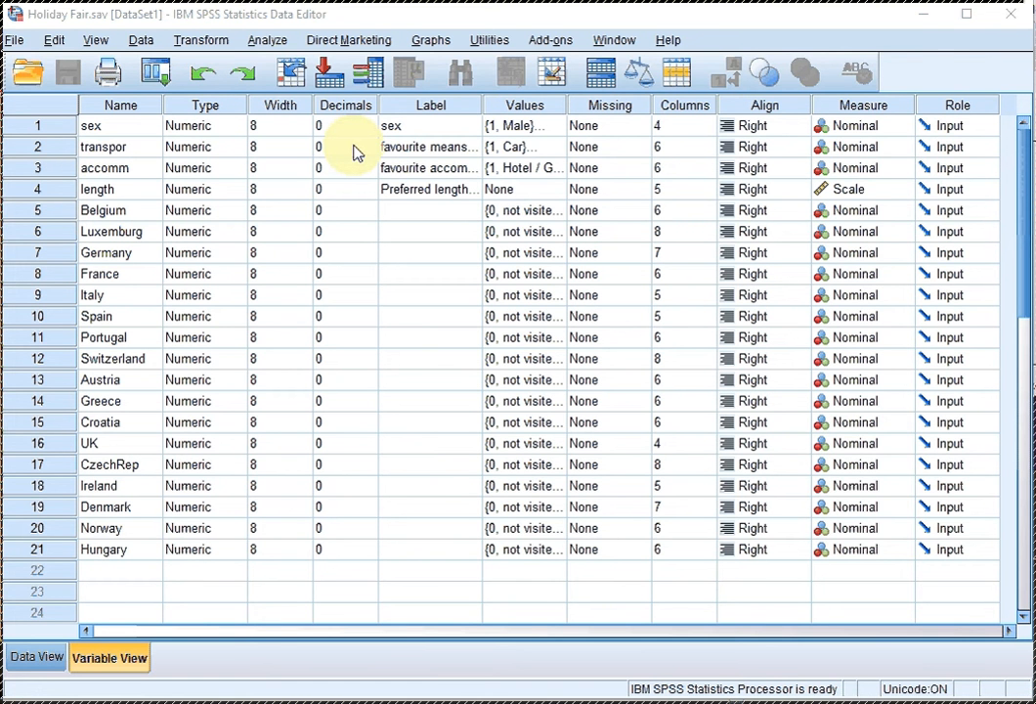
# - Start Visual Binning with 'Preferred length of a holiday' as the variable to bin
pyautogui.click(204, 39)
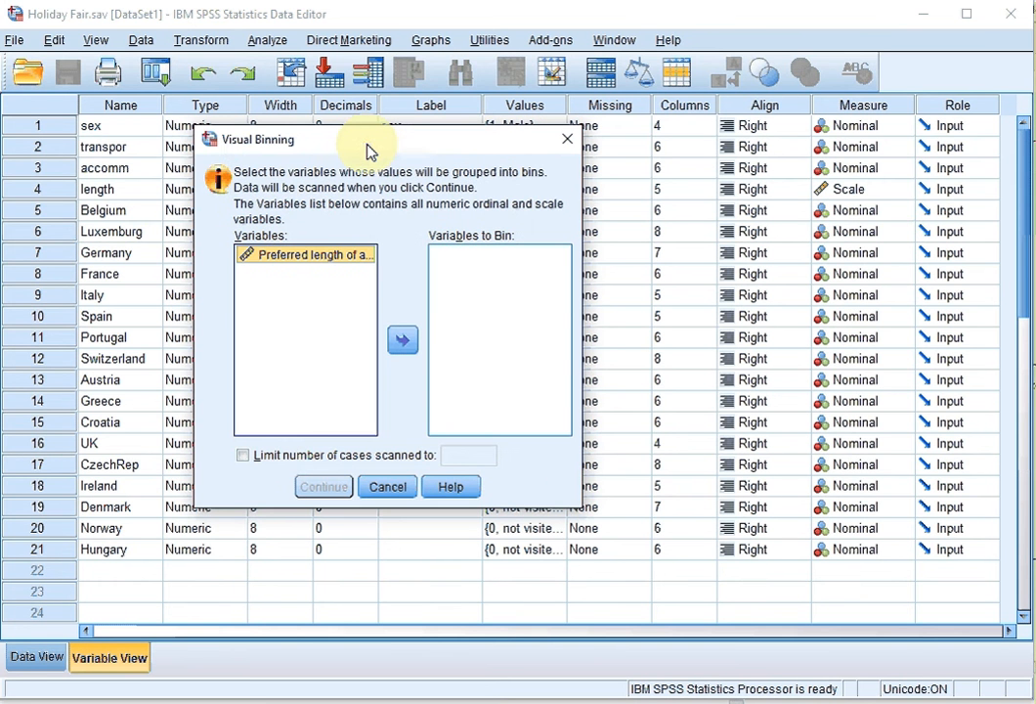
pyautogui.click(305, 254)
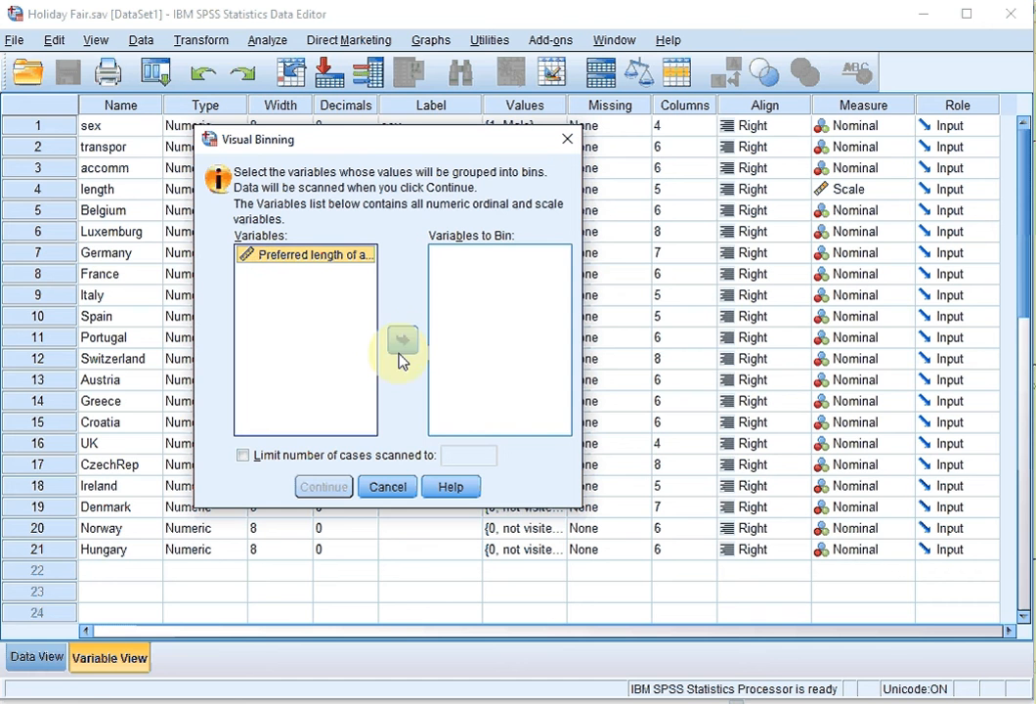
pyautogui.click(403, 340)
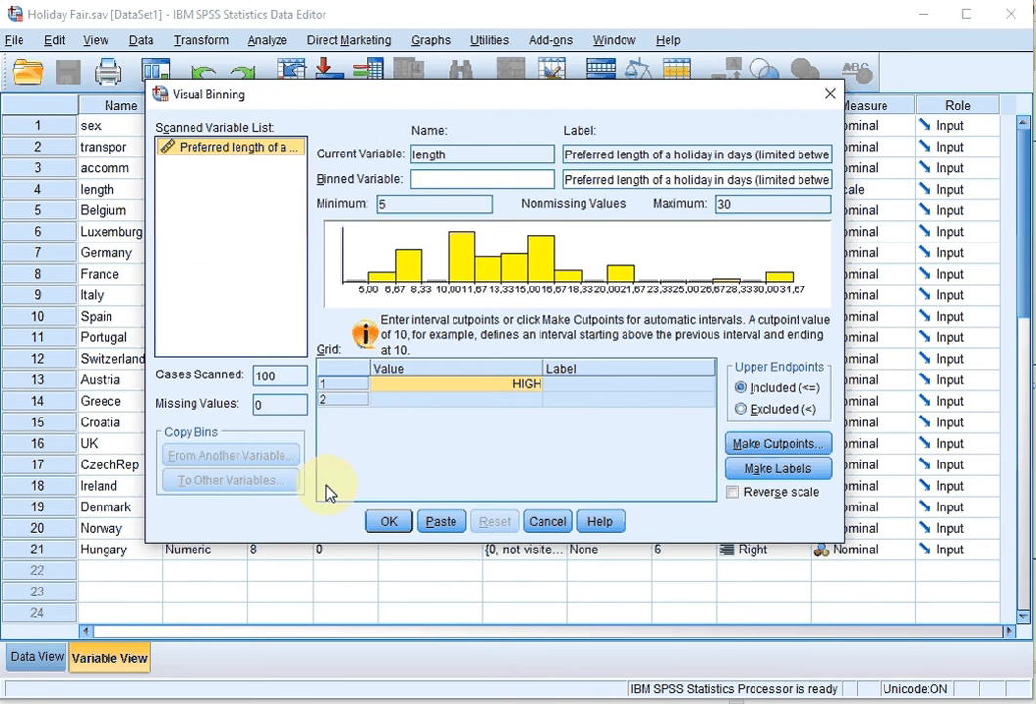
pyautogui.moveTo(356, 185)
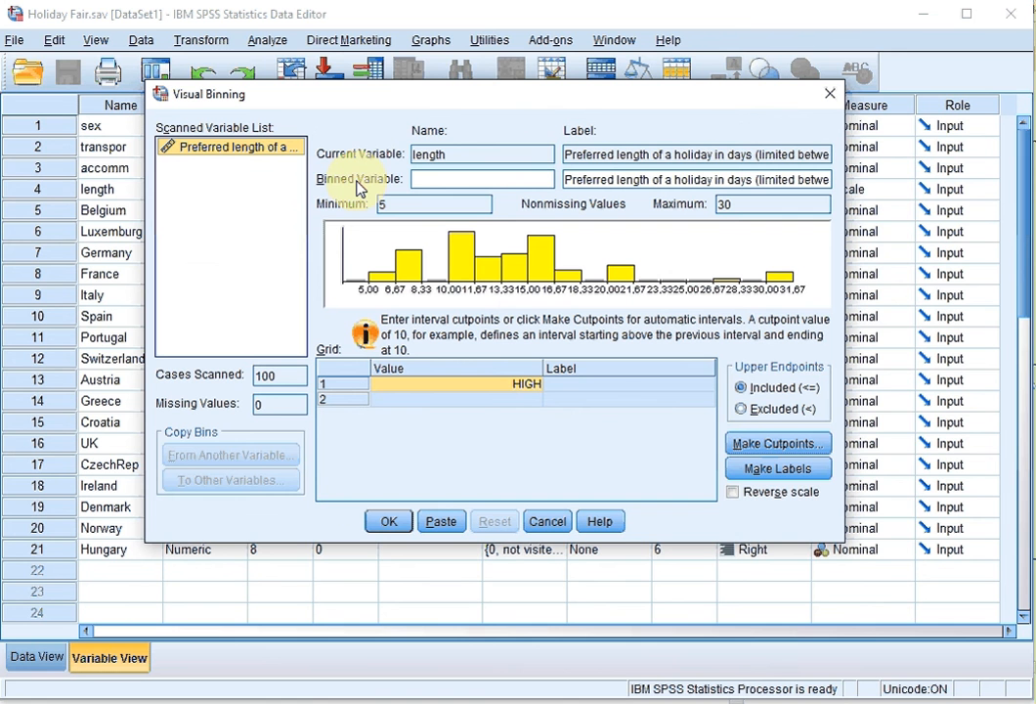
pyautogui.moveTo(348, 192)
pyautogui.write('length')
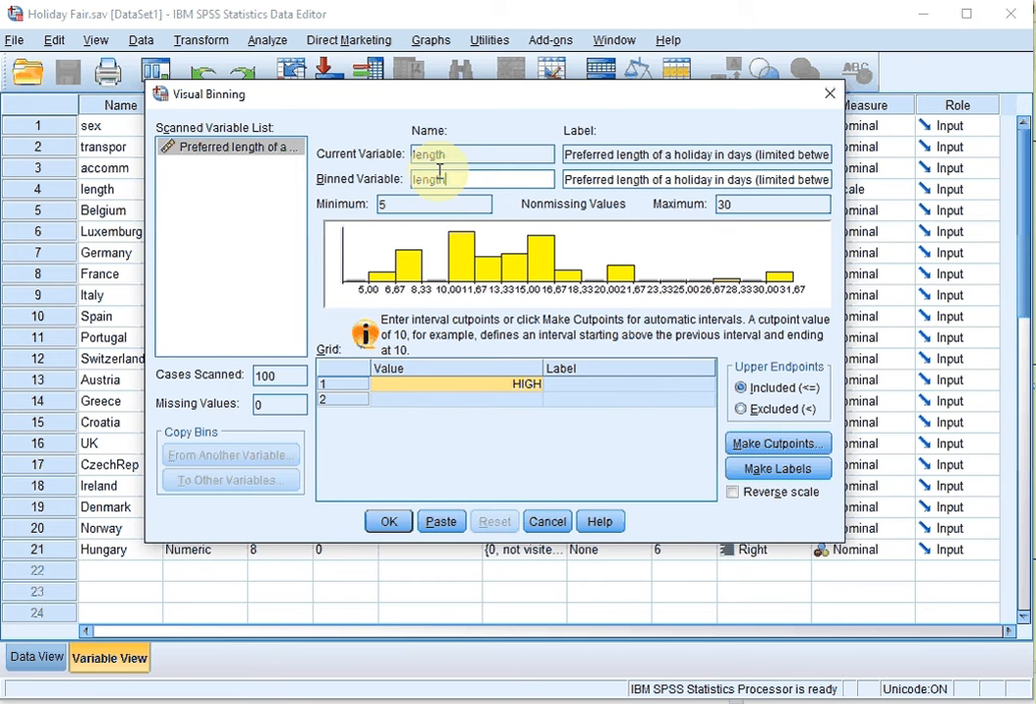
# - Name the binned variable lengthBin with upper endpoints excluded (<), then go to Make Cutpoints
pyautogui.write('Bin')
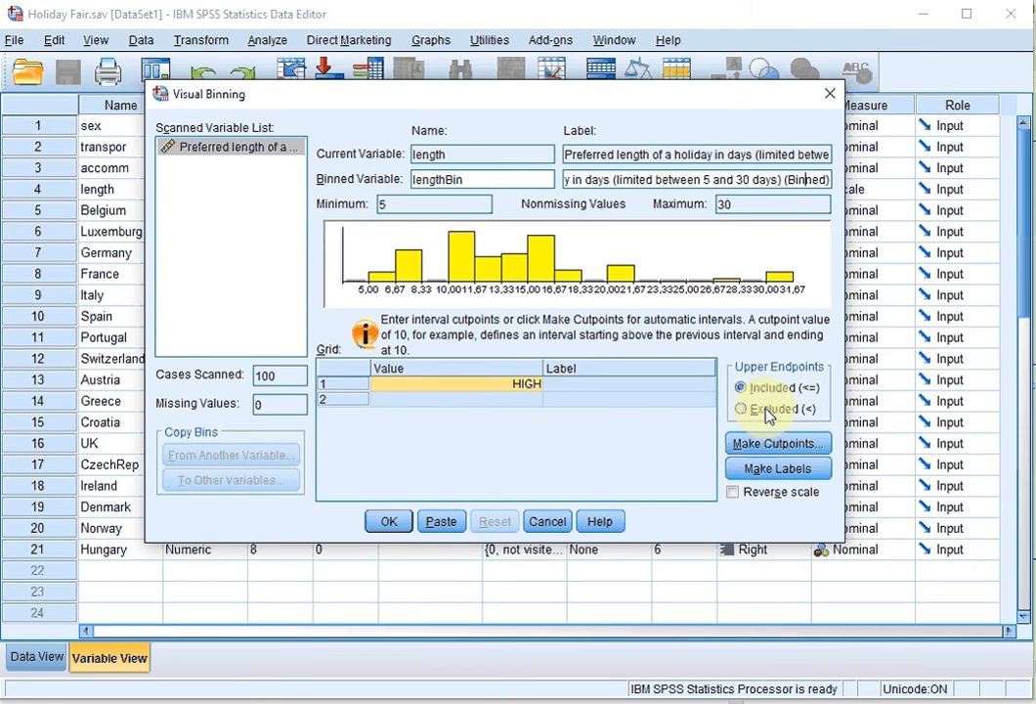
pyautogui.click(740, 409)
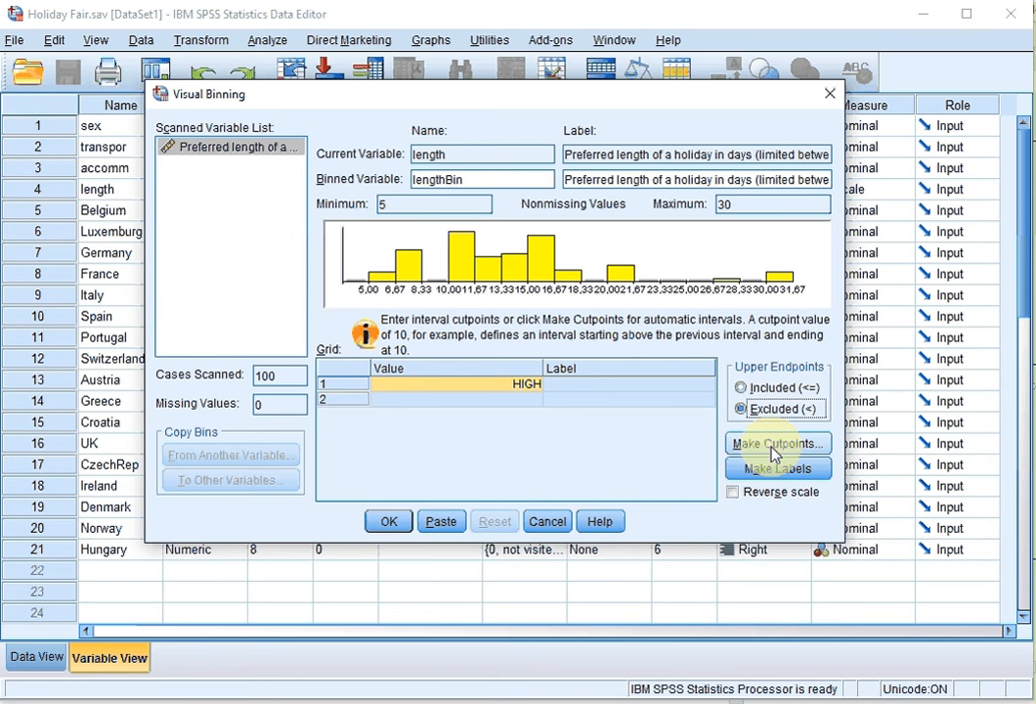
pyautogui.click(778, 441)
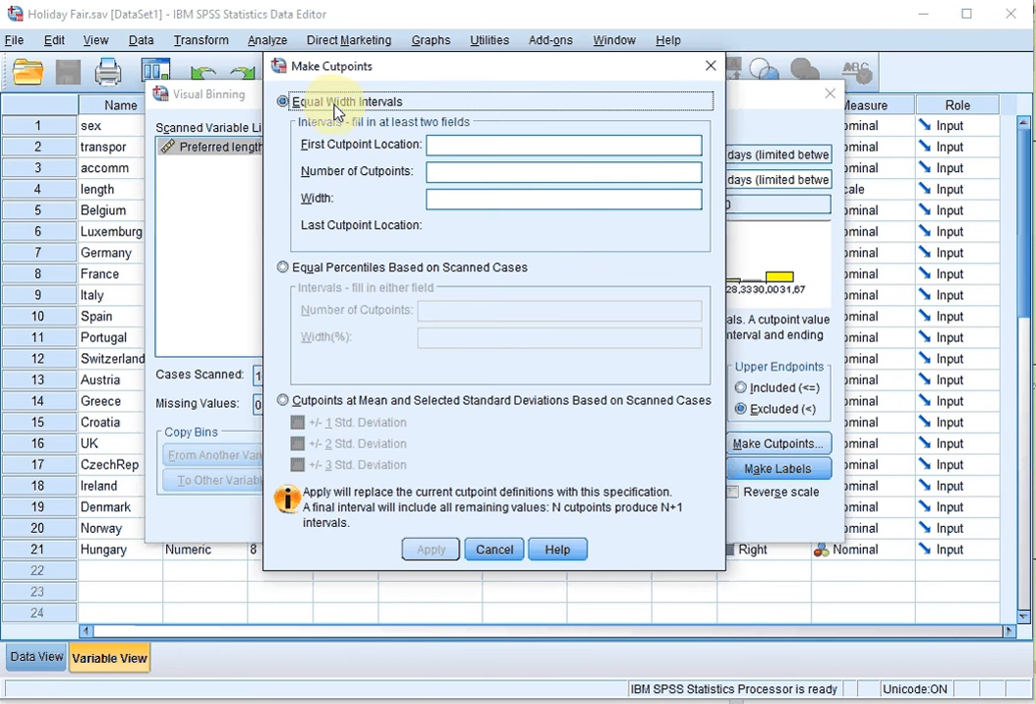
pyautogui.moveTo(352, 111)
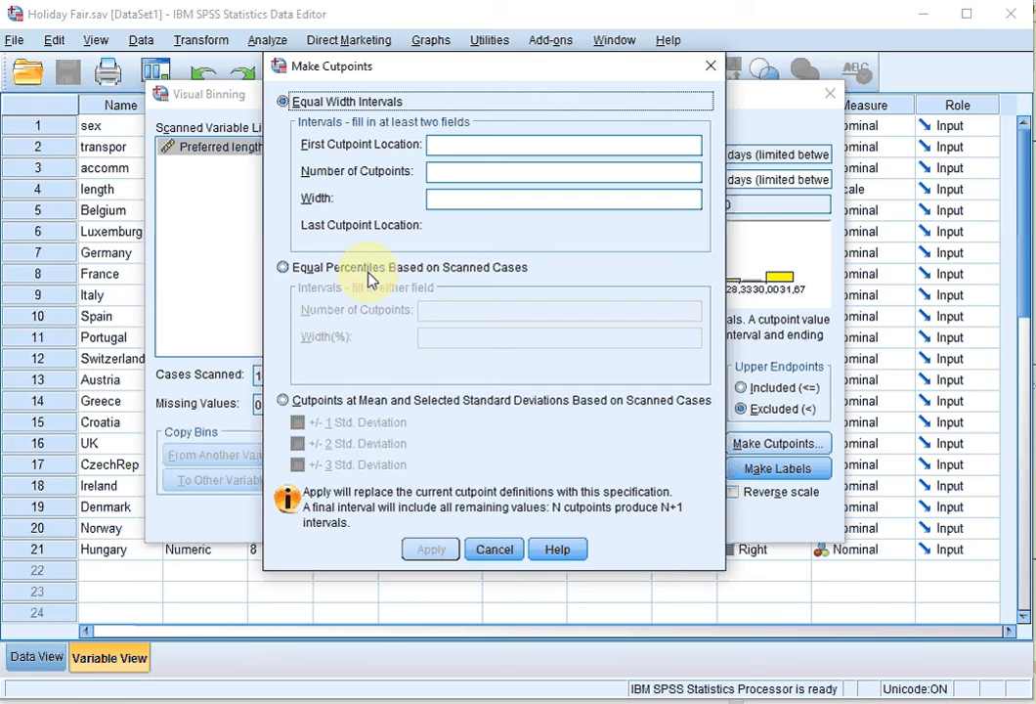
pyautogui.moveTo(483, 409)
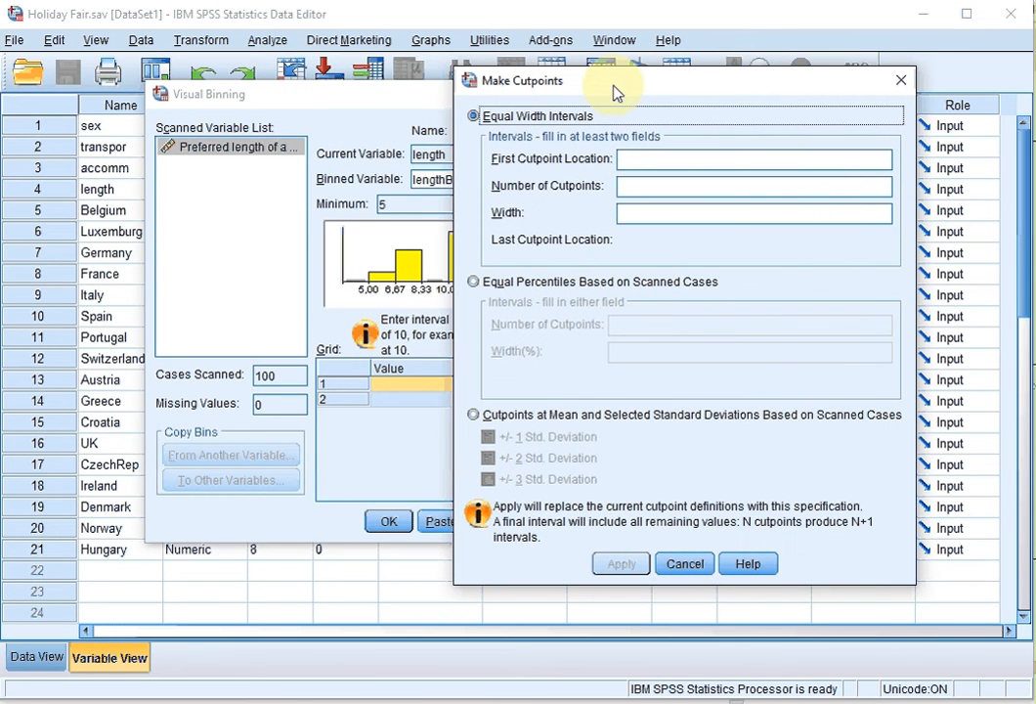
pyautogui.moveTo(350, 207)
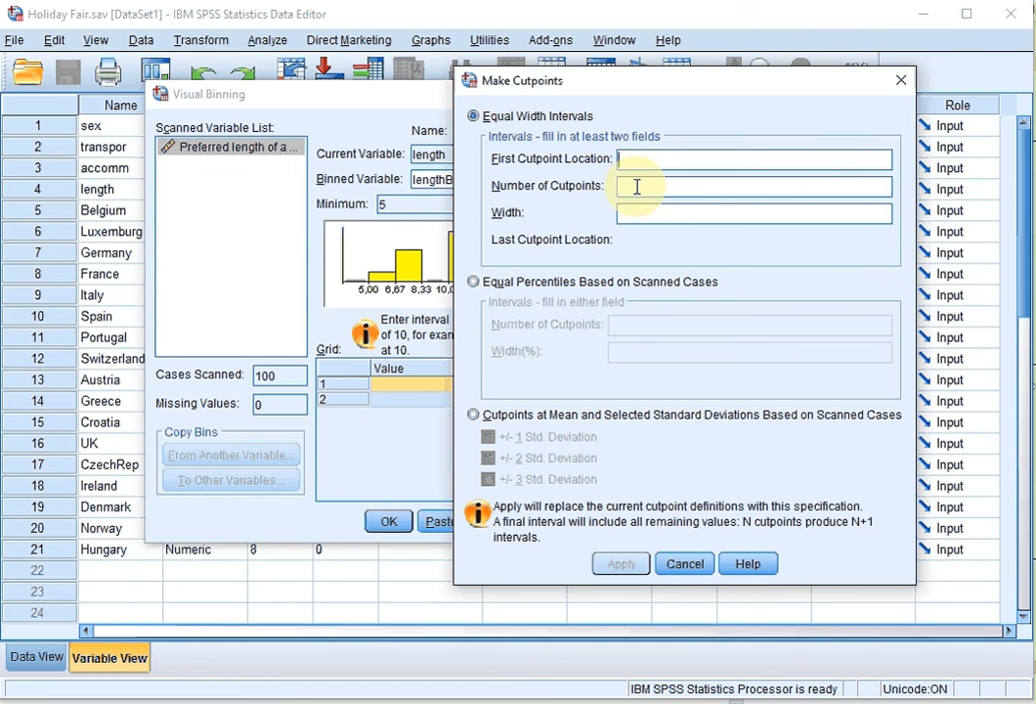
# - Apply equal-width intervals: first cutpoint at 8, 5 cutpoints, width 4.4
pyautogui.write('8')
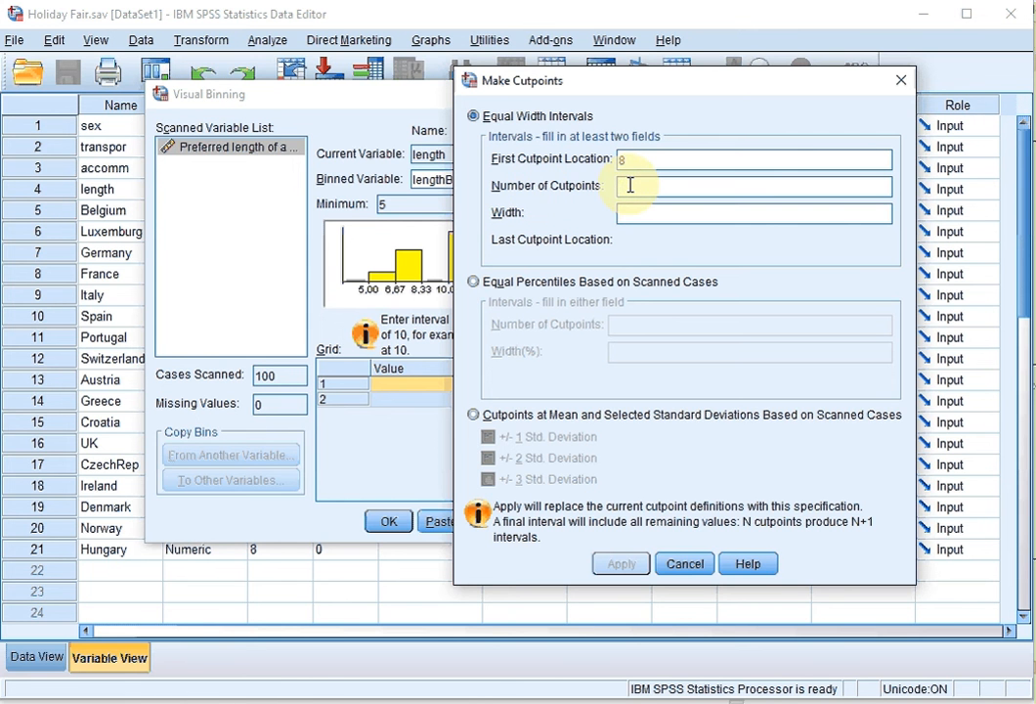
pyautogui.write('5')
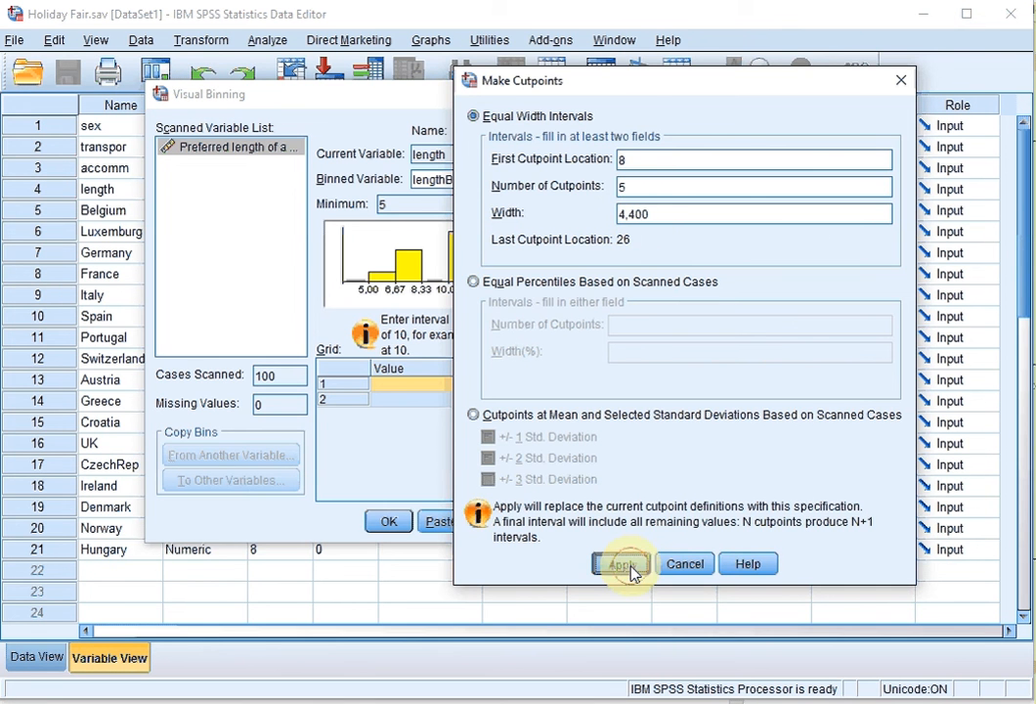
pyautogui.click(622, 563)
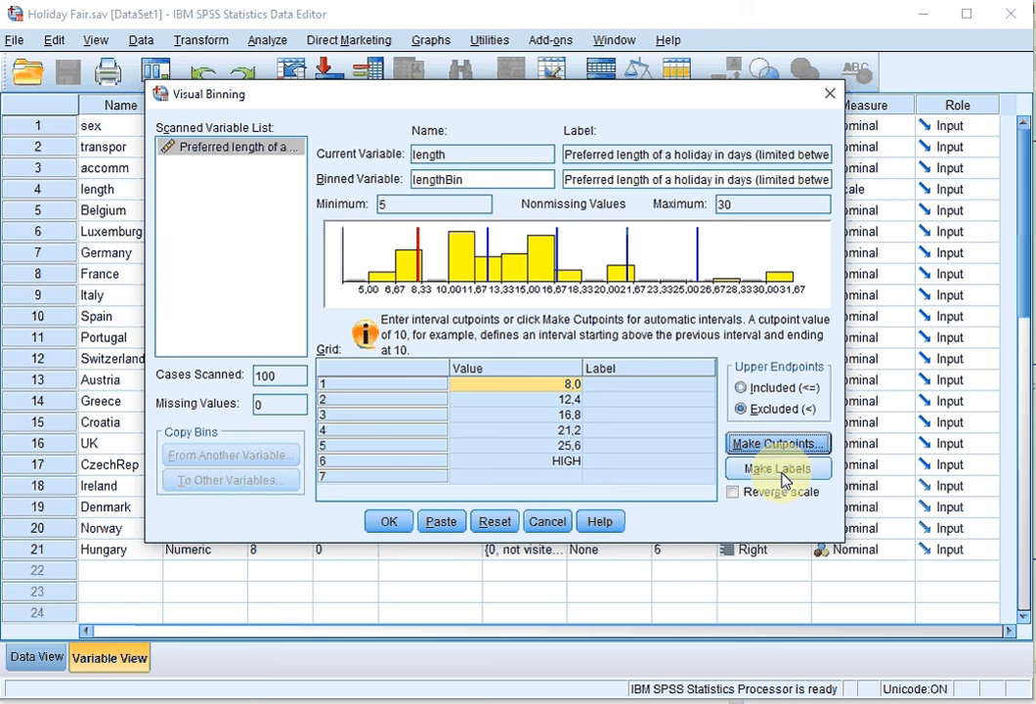
# - Generate range labels for the six bins and create the lengthBin variable
pyautogui.click(778, 469)
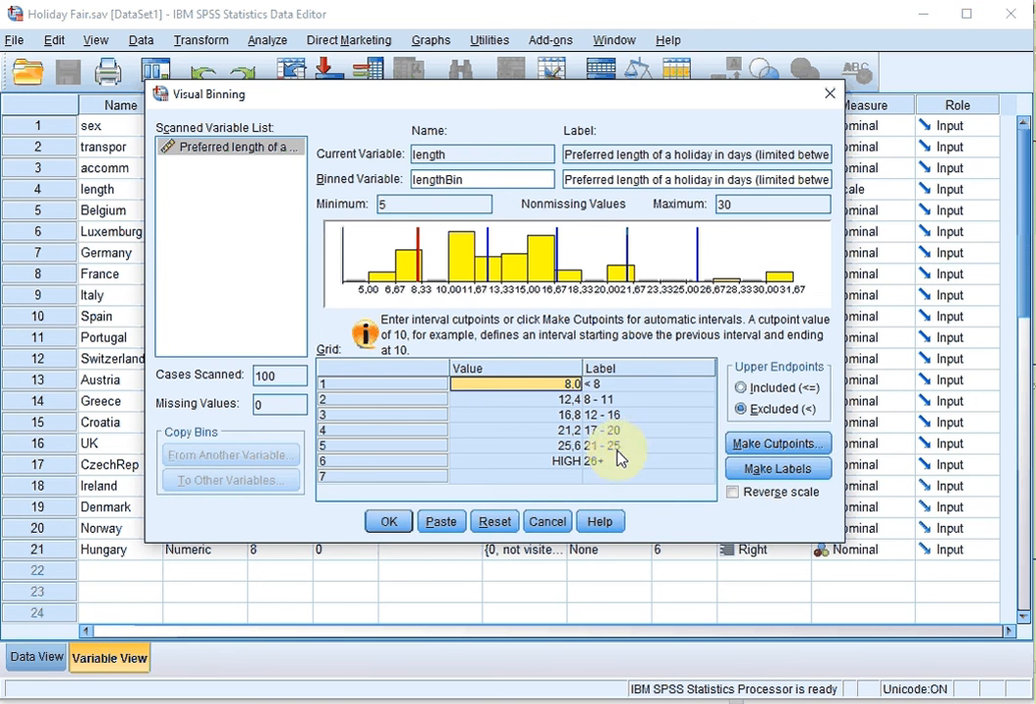
pyautogui.moveTo(622, 468)
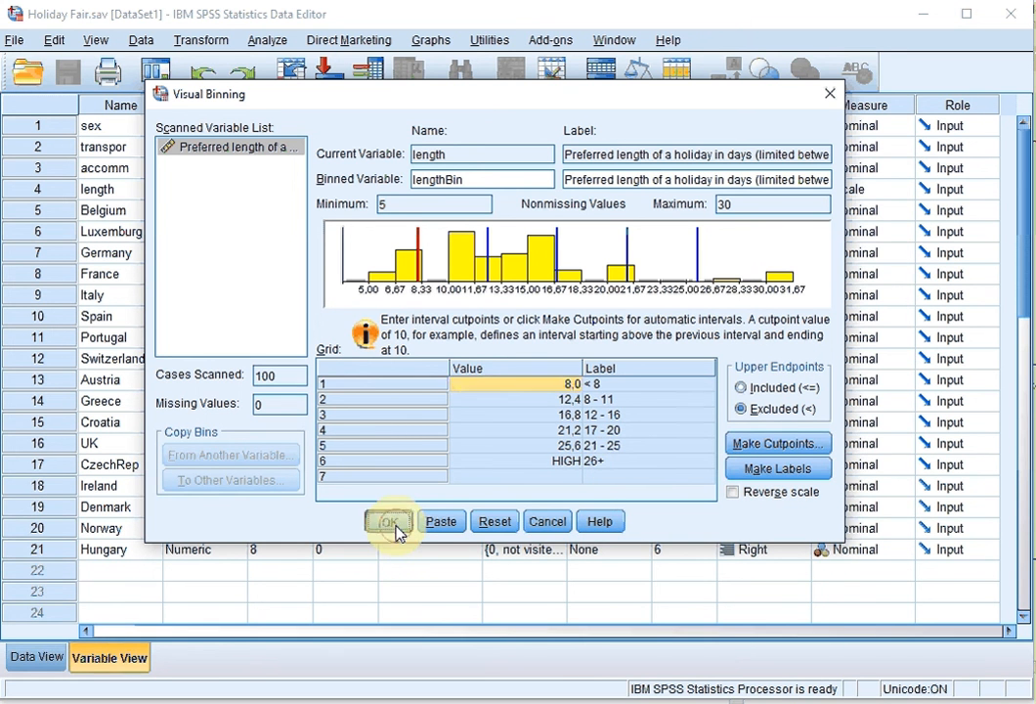
pyautogui.click(387, 520)
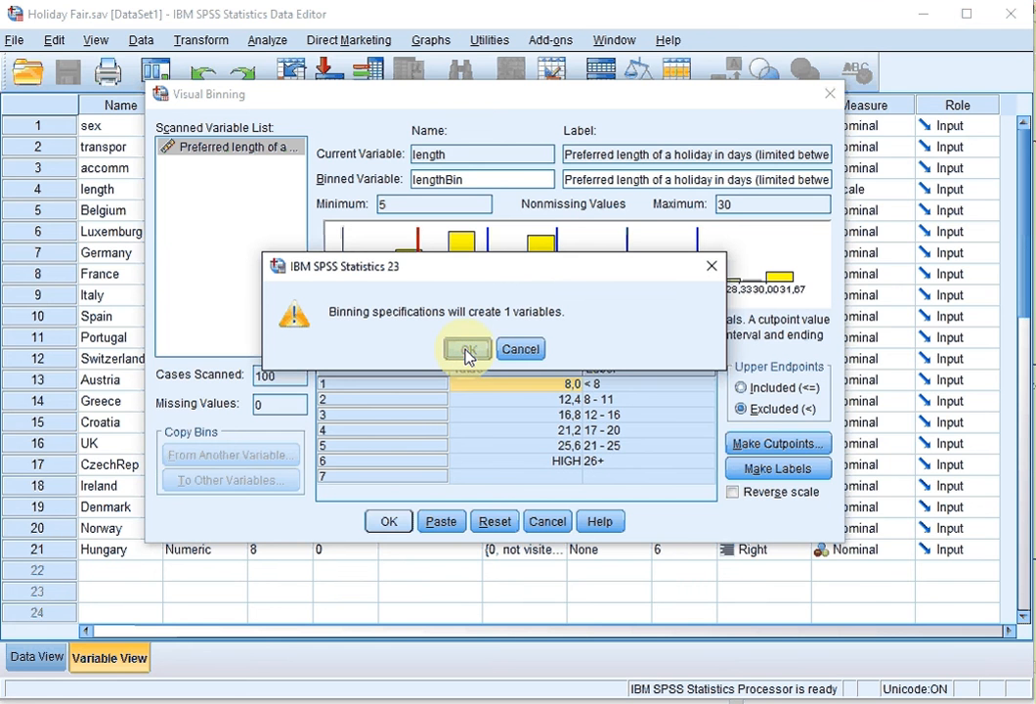
pyautogui.click(466, 348)
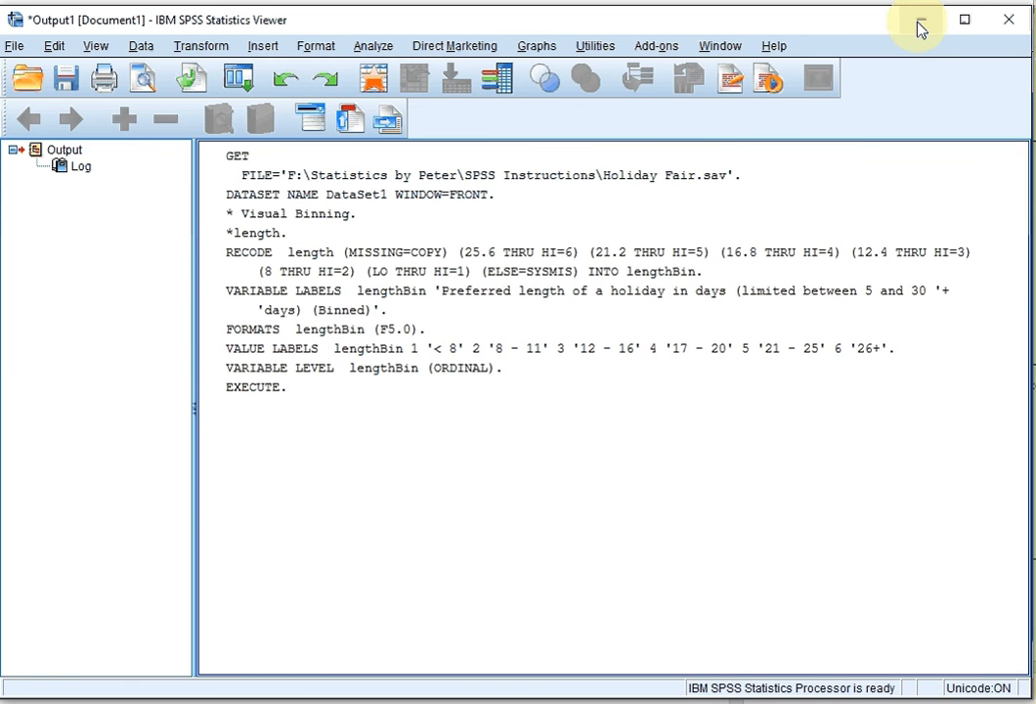
# - Return to Data View and display lengthBin with value labels such as 8 - 11 and 26+
pyautogui.click(919, 19)
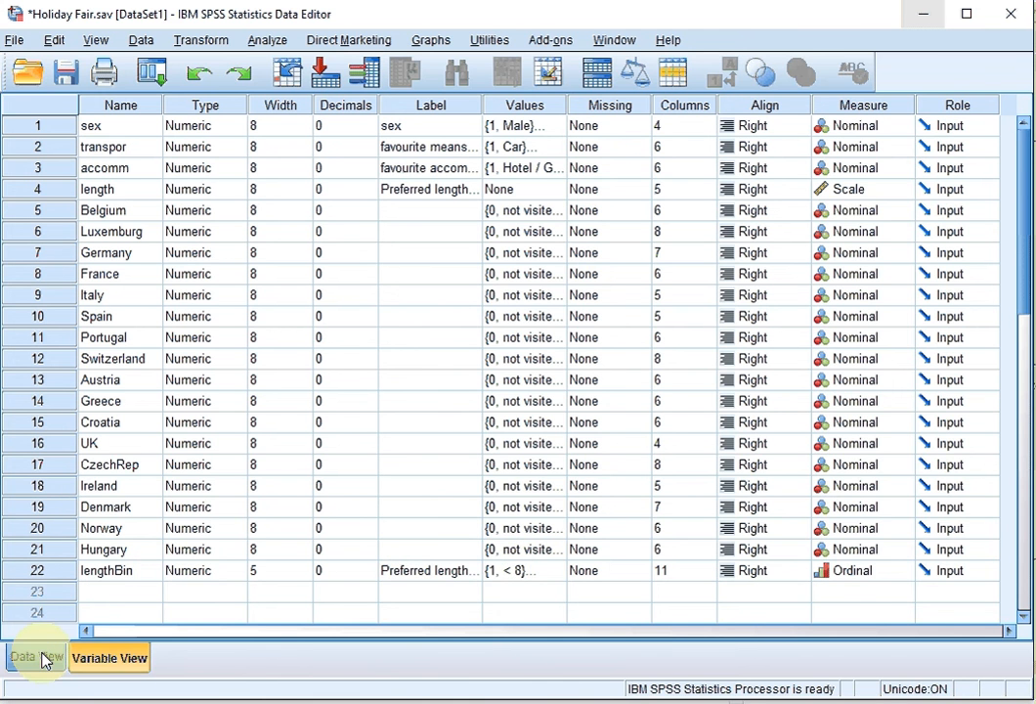
pyautogui.click(35, 656)
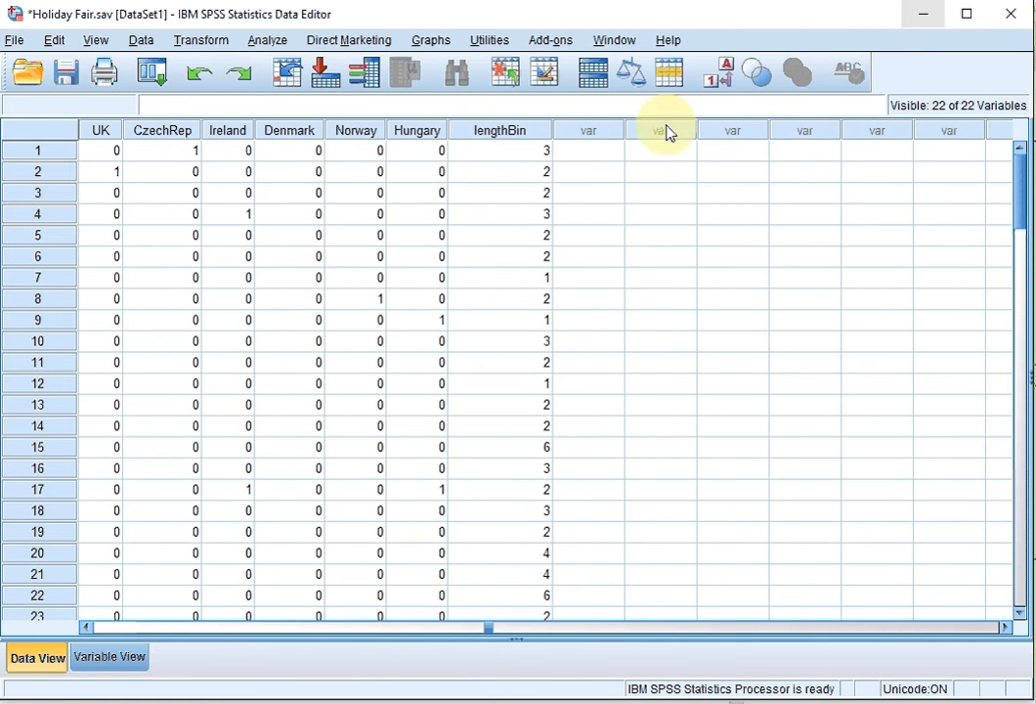
pyautogui.click(715, 73)
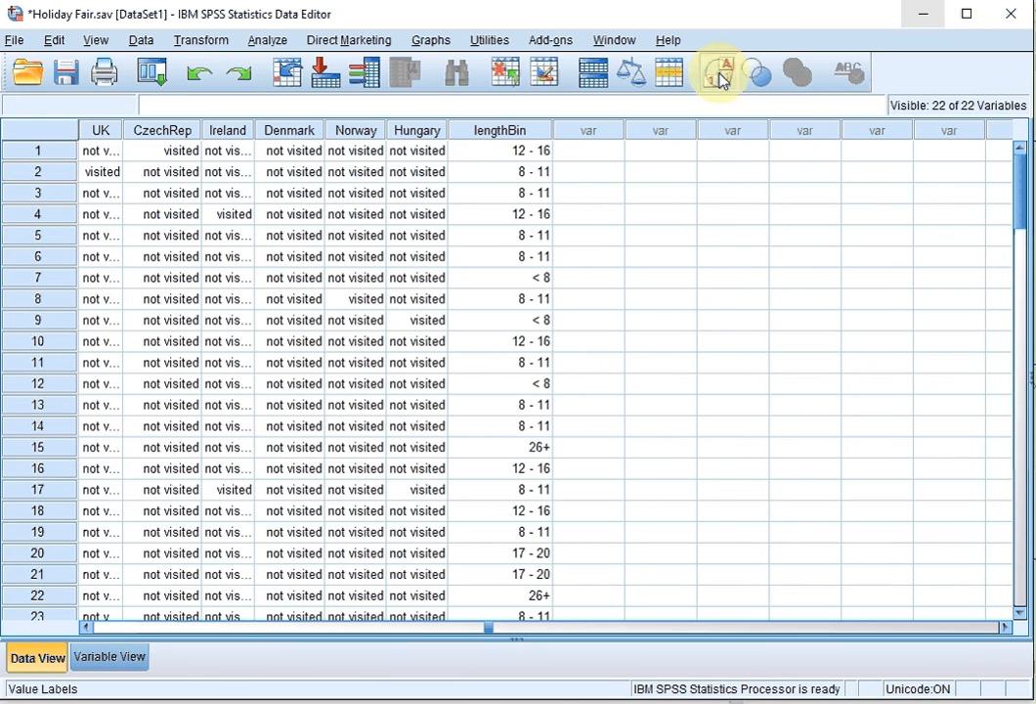
pyautogui.click(720, 73)
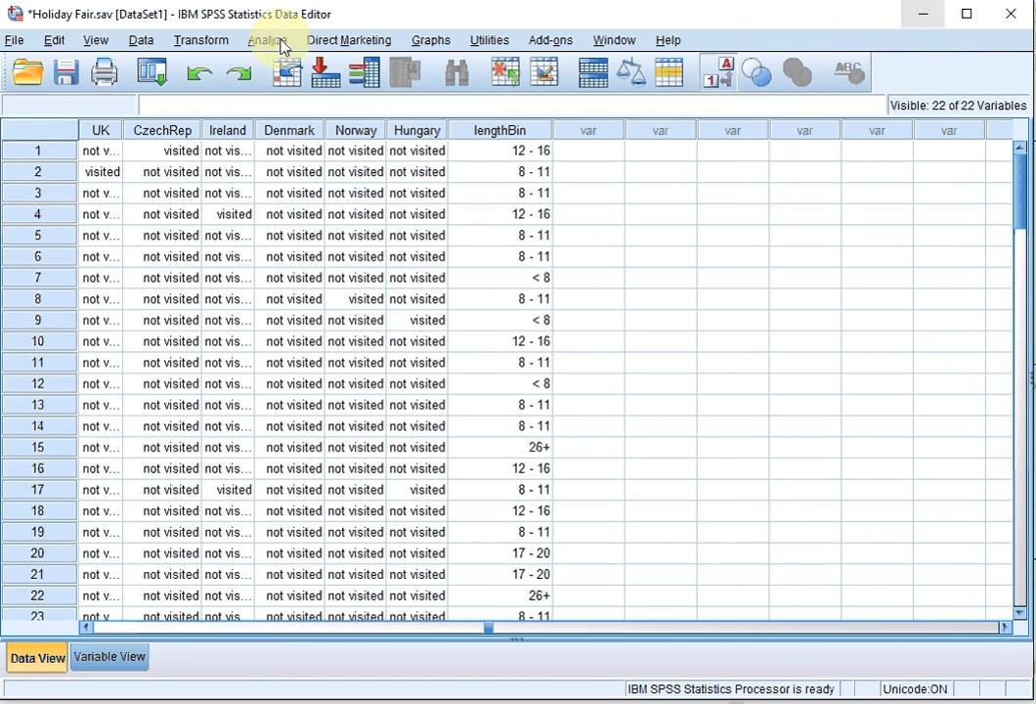
# - Request a Frequencies table for the binned preferred holiday length variable
pyautogui.click(266, 39)
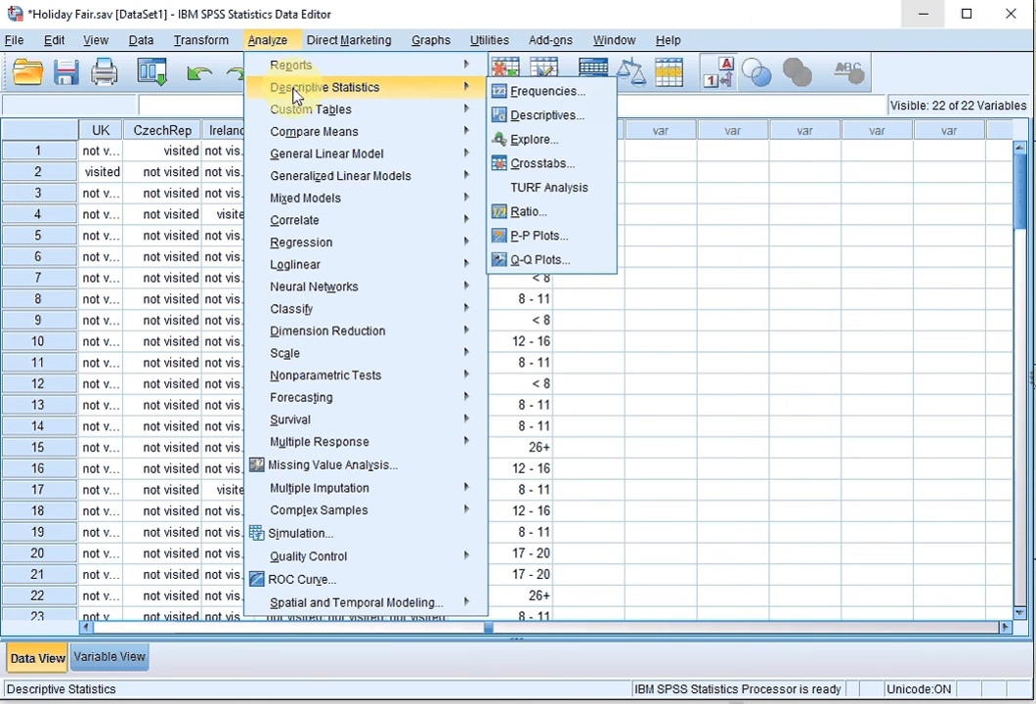
pyautogui.click(548, 90)
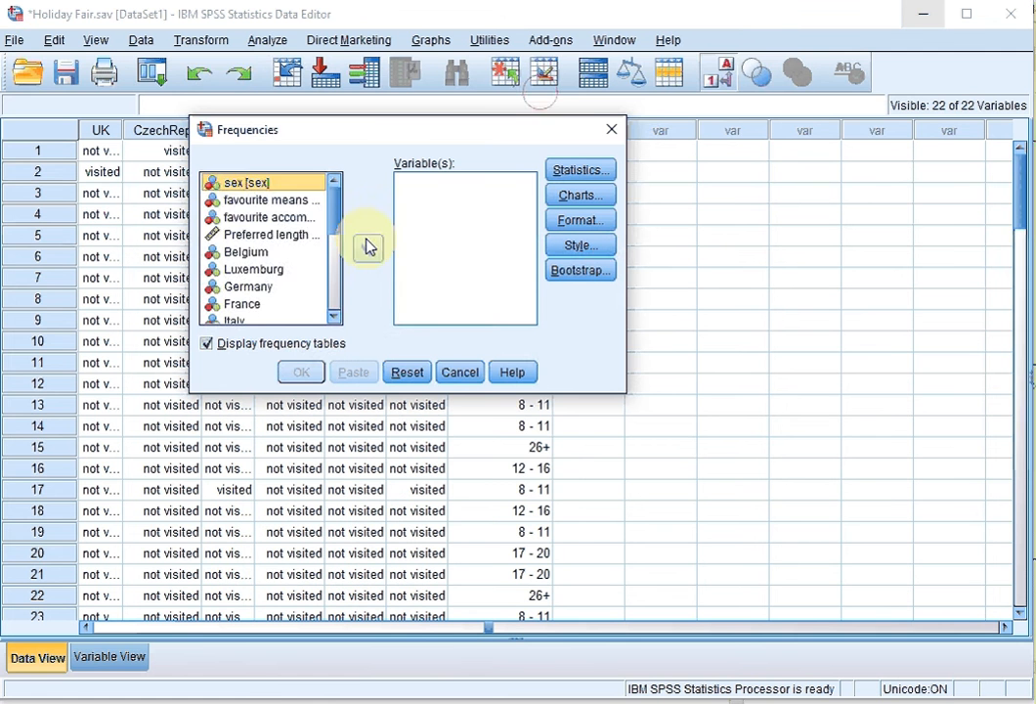
pyautogui.scroll(-3)
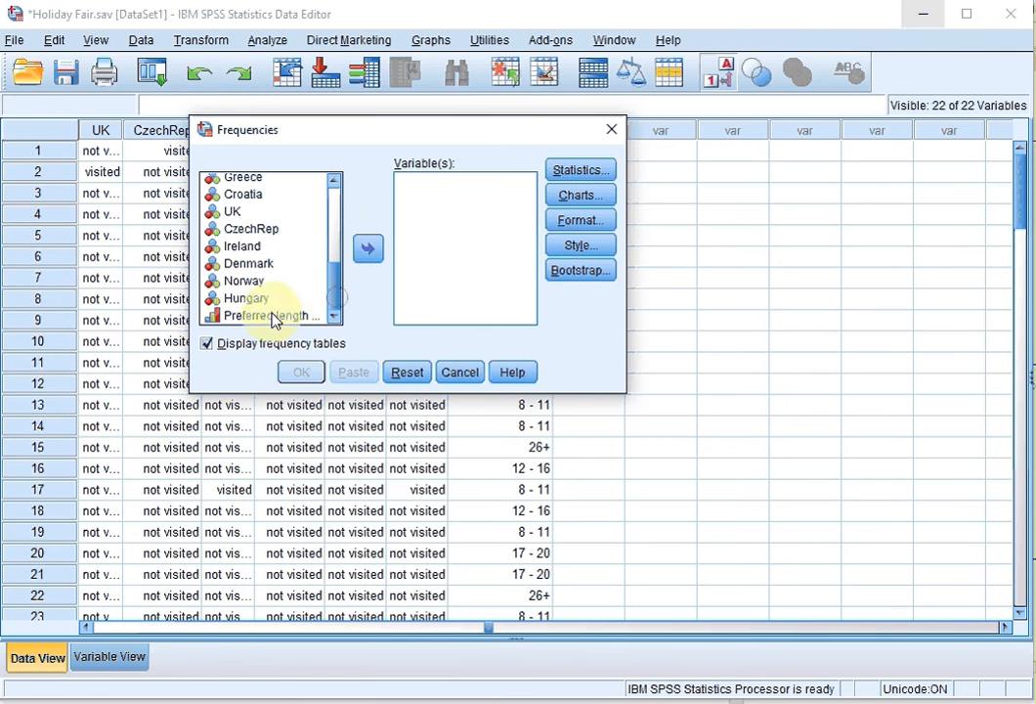
pyautogui.click(368, 246)
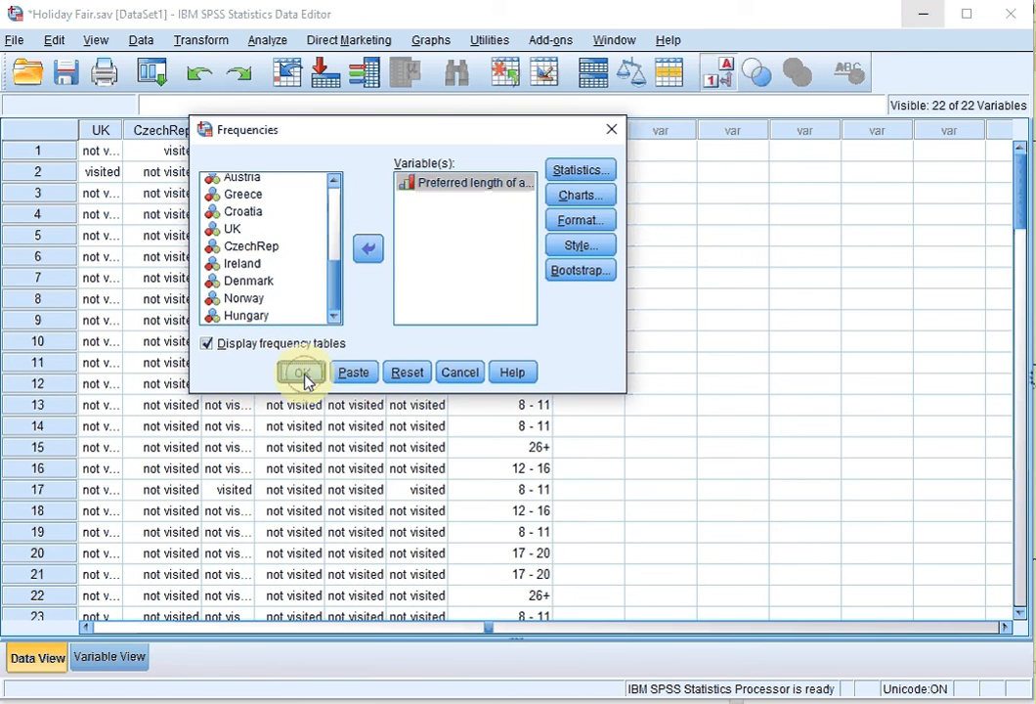